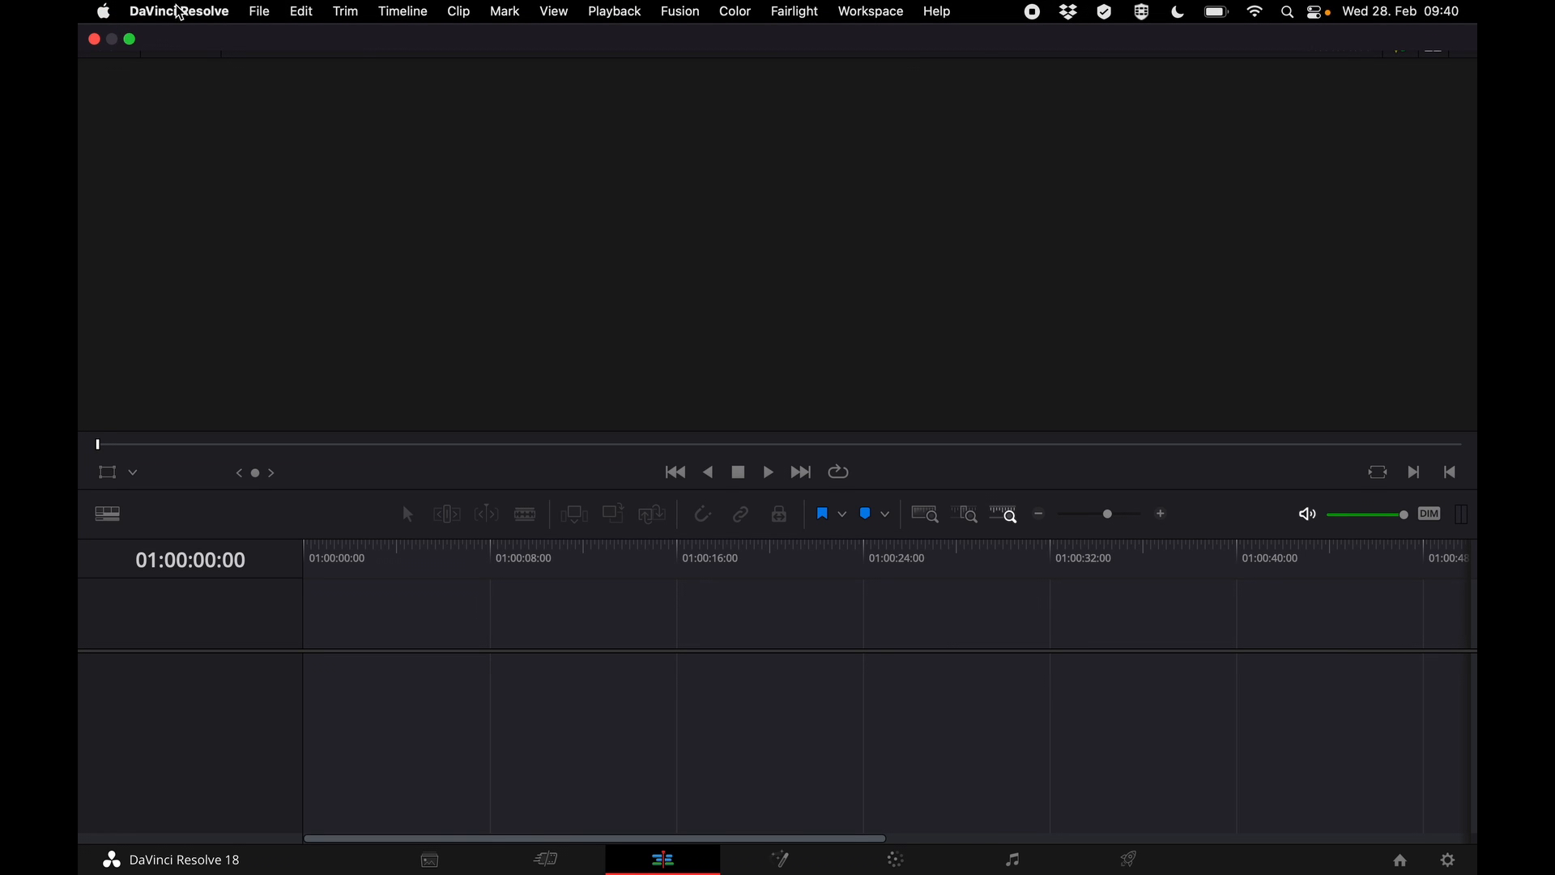
- Run Check for Updates from the DaVinci Resolve menu to find version 18.6.5
{"action": "left_click", "coordinate": [179, 11]}
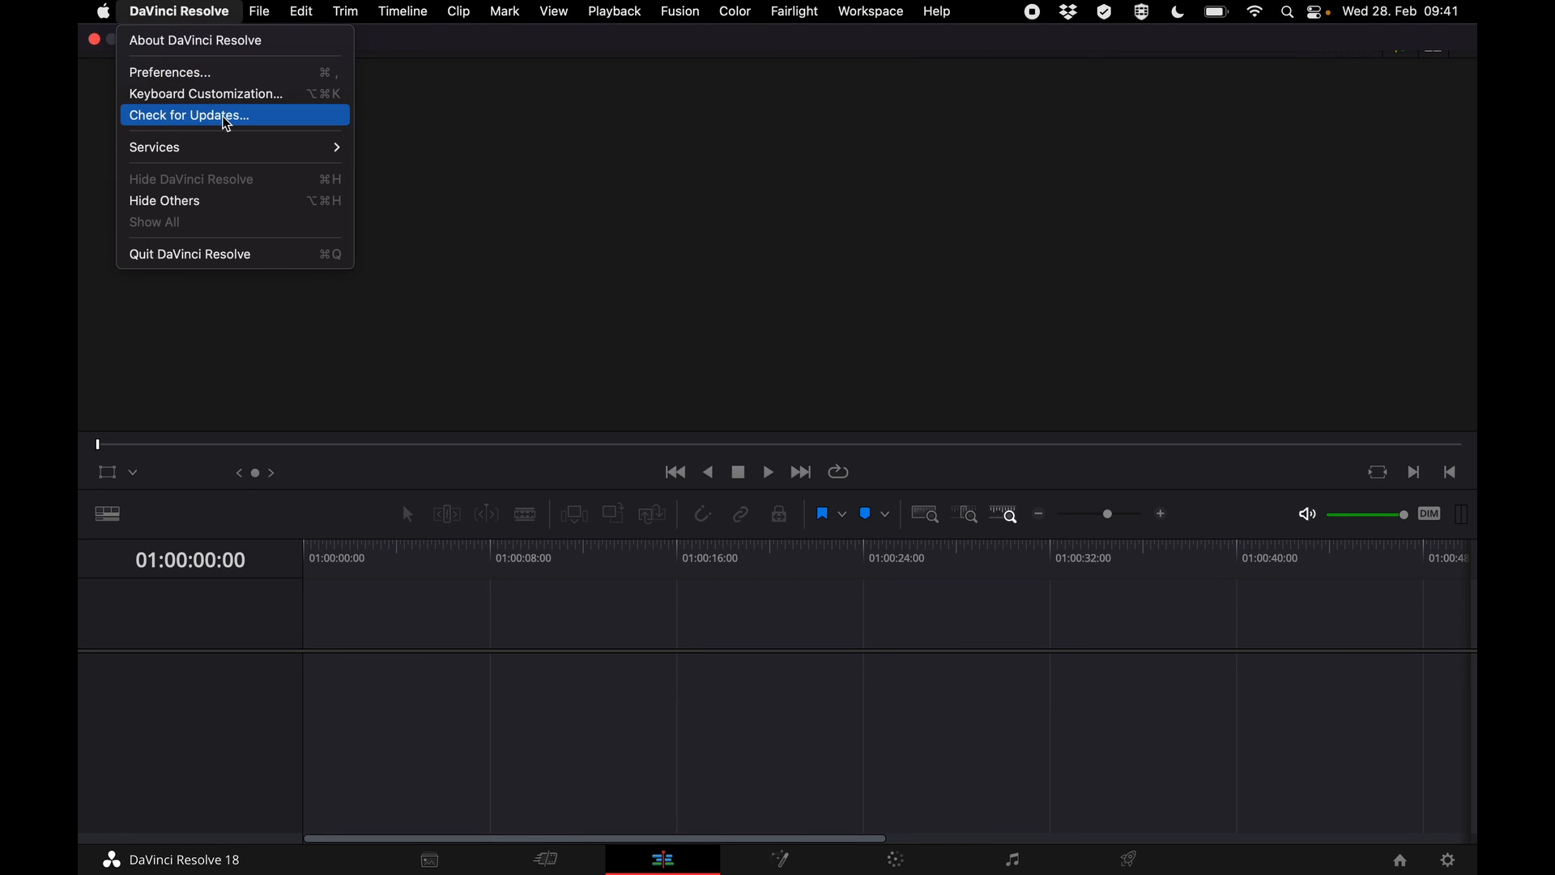
{"action": "left_click", "coordinate": [187, 115]}
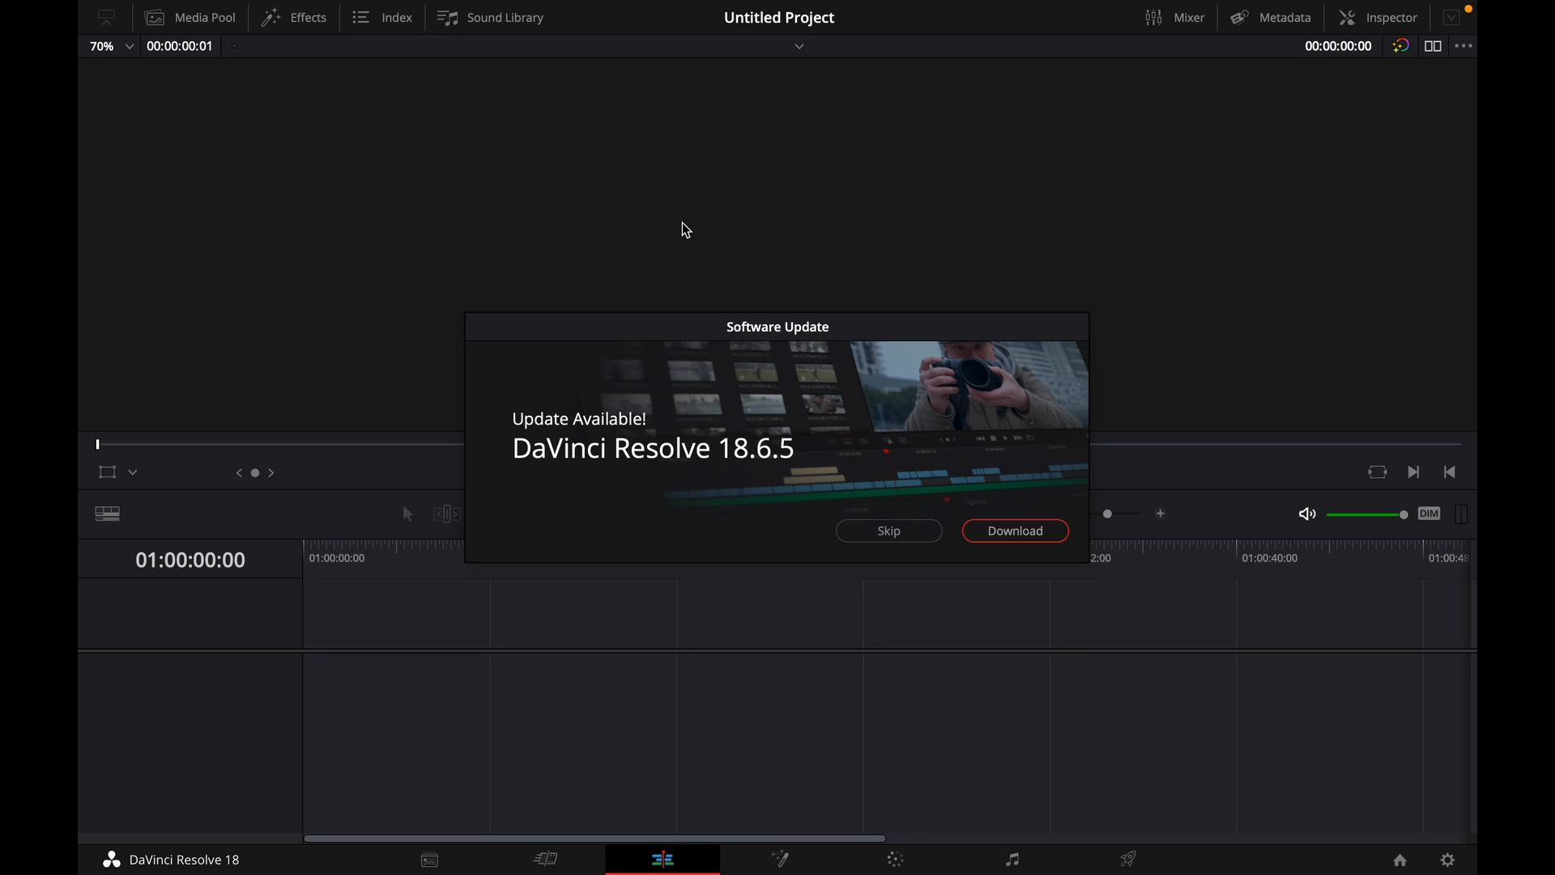
{"action": "mouse_move", "coordinate": [545, 472]}
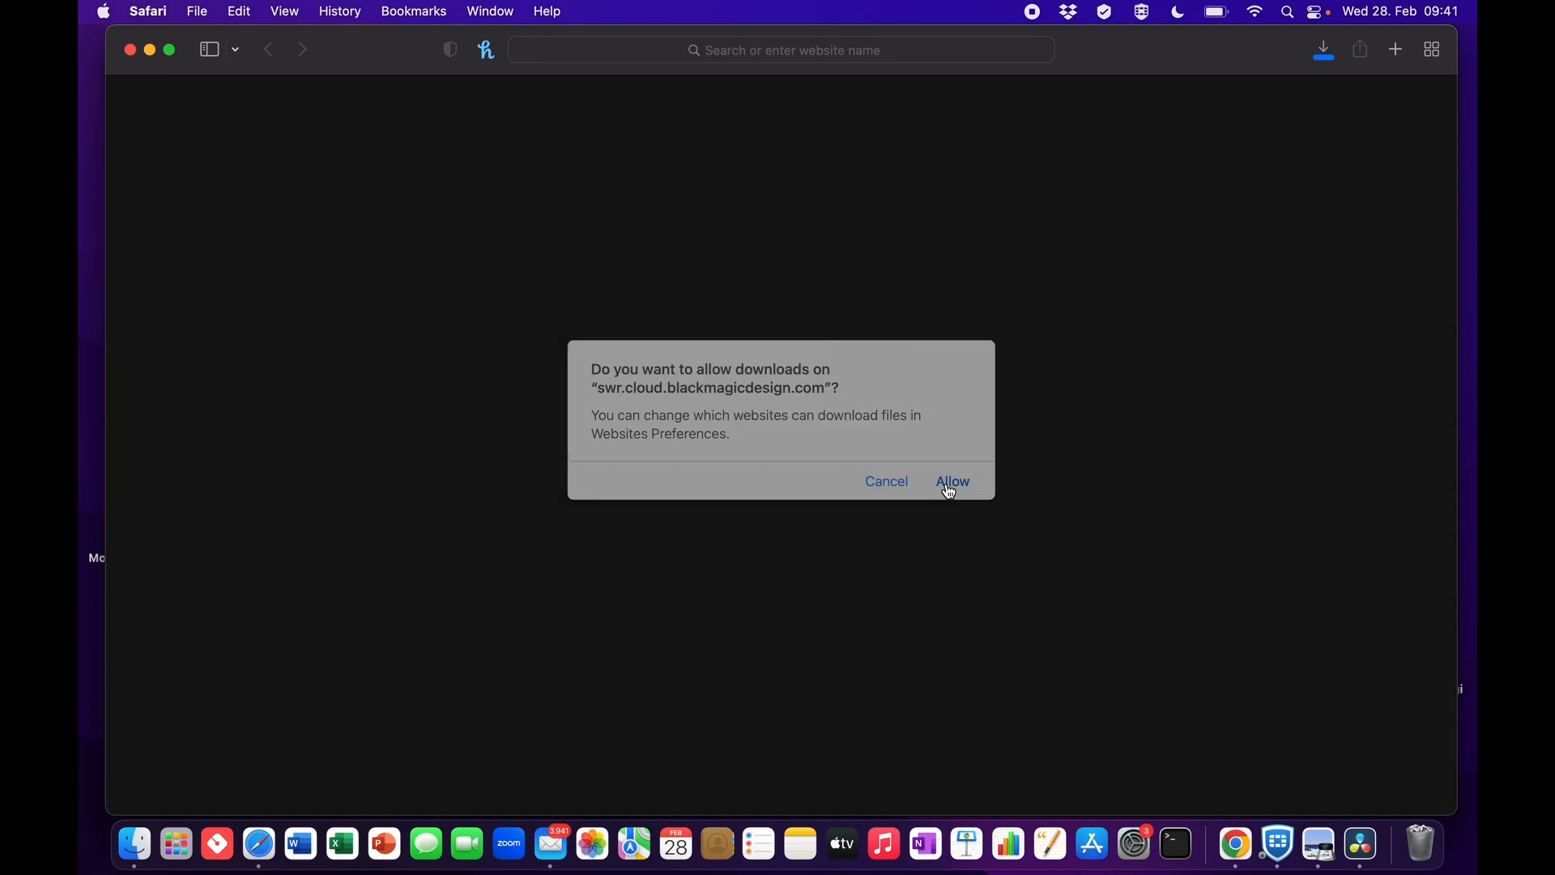
- Allow downloads from the Blackmagic Design site to fetch DaVinci_Resolve_18.6.5_Mac.dmg
{"action": "left_click", "coordinate": [951, 481]}
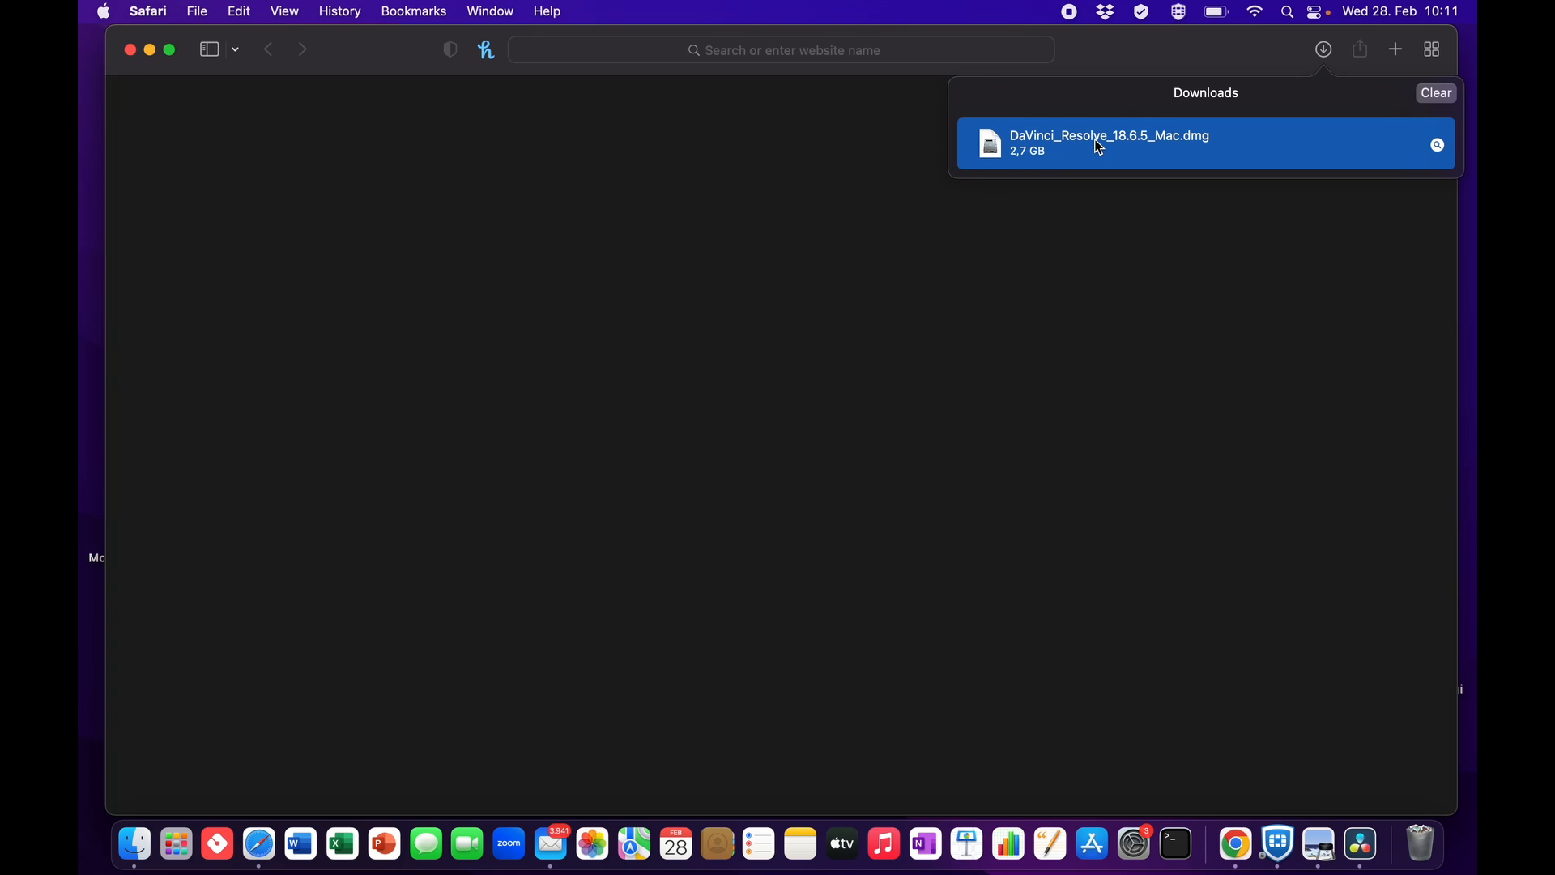
- Open DaVinci_Resolve_18.6.5_Mac.dmg and launch the Install Resolve 18.6.5 package
{"action": "double_click", "coordinate": [1108, 143]}
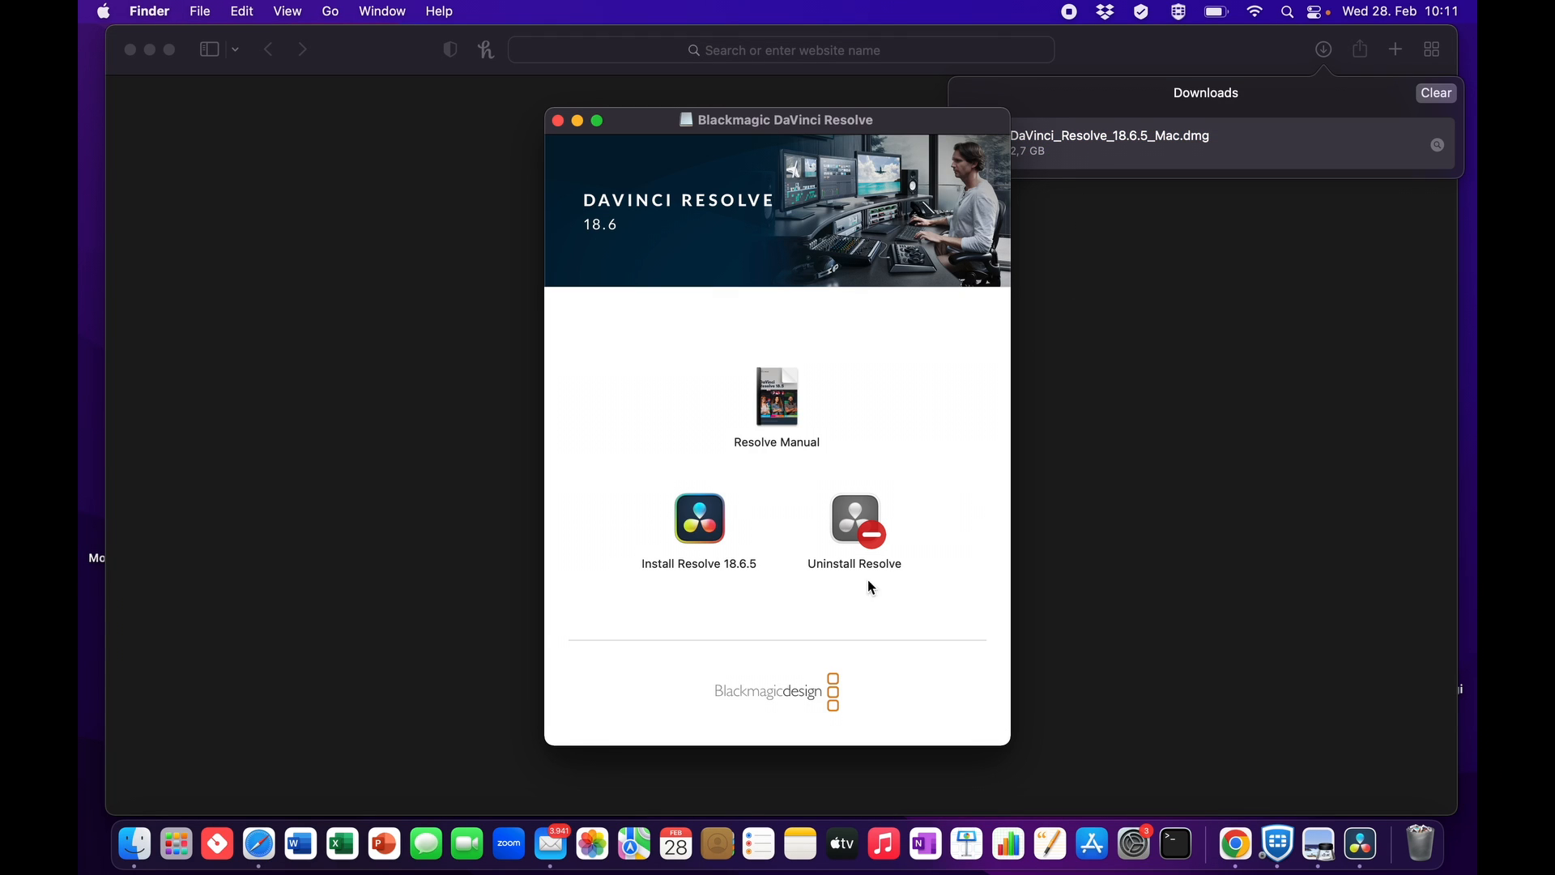
{"action": "mouse_move", "coordinate": [710, 536]}
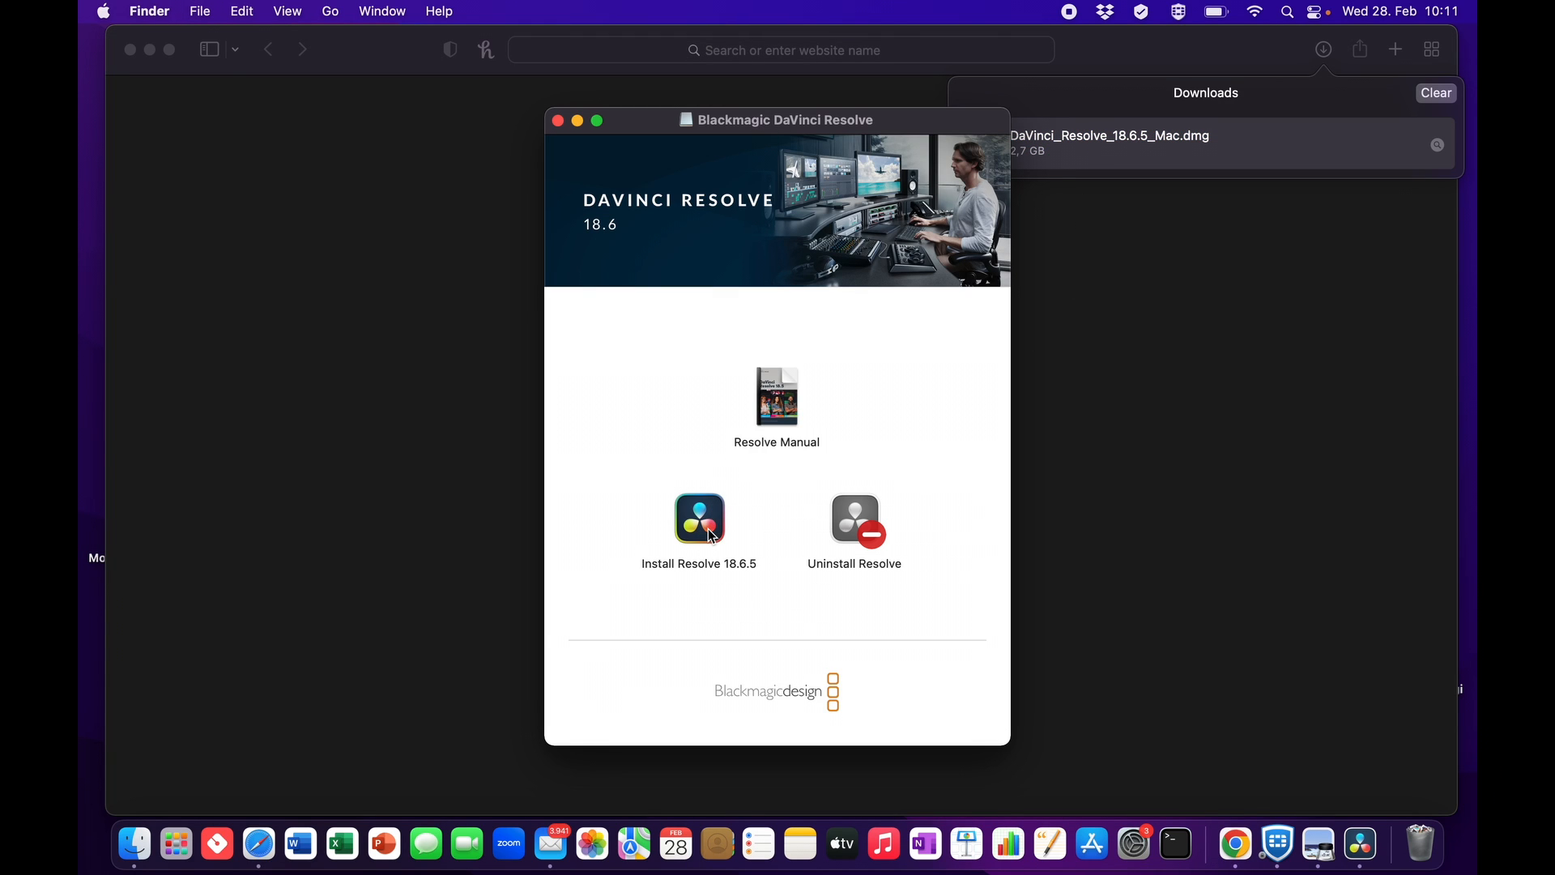
{"action": "mouse_move", "coordinate": [666, 568]}
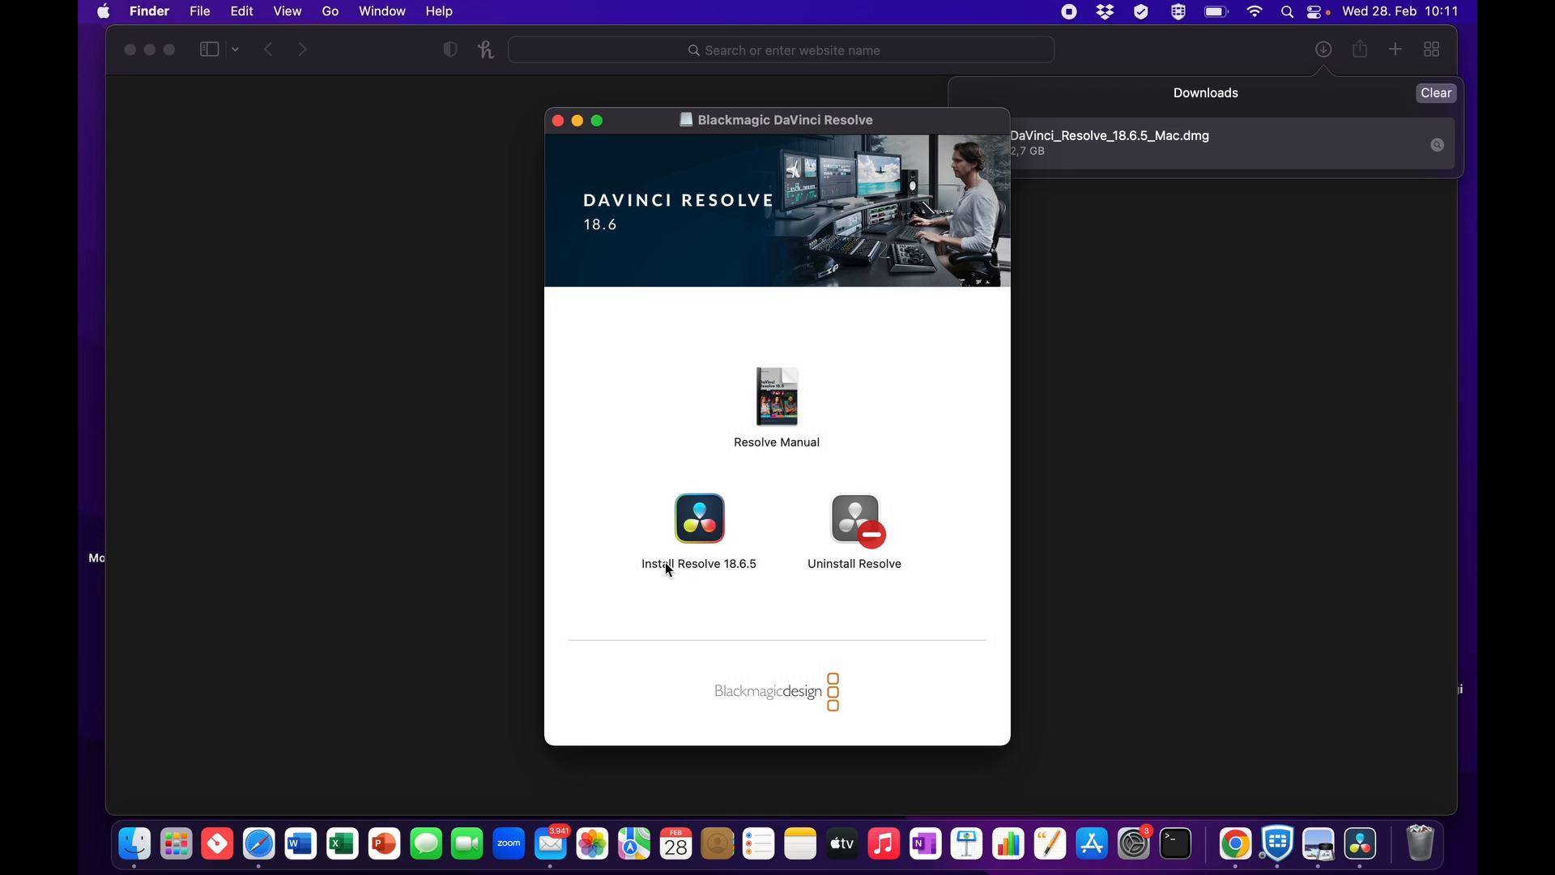
{"action": "left_click", "coordinate": [698, 518]}
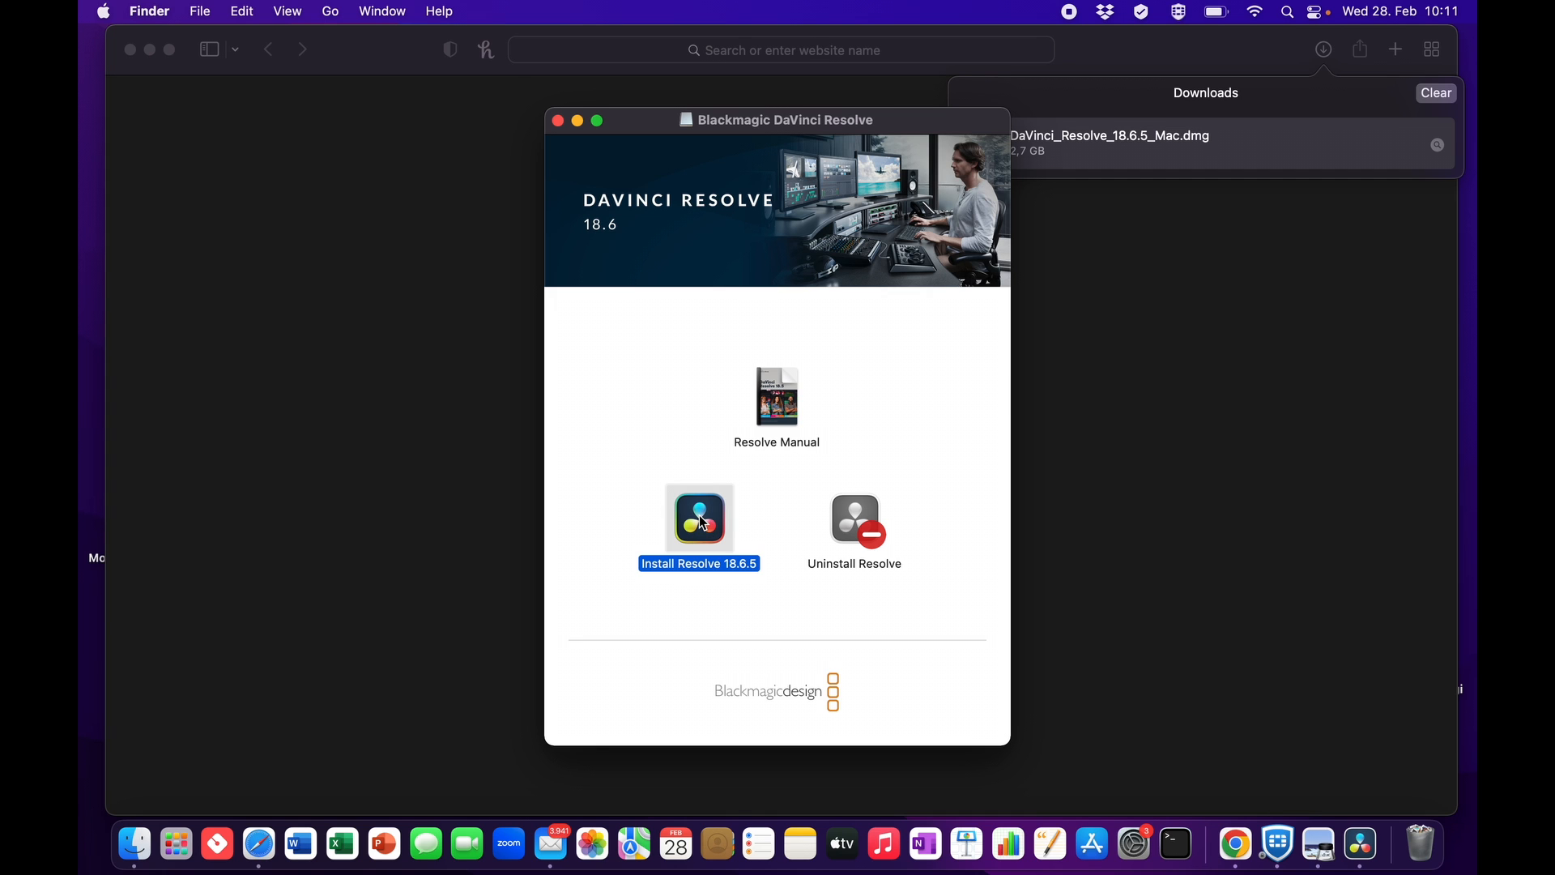
{"action": "double_click", "coordinate": [698, 518]}
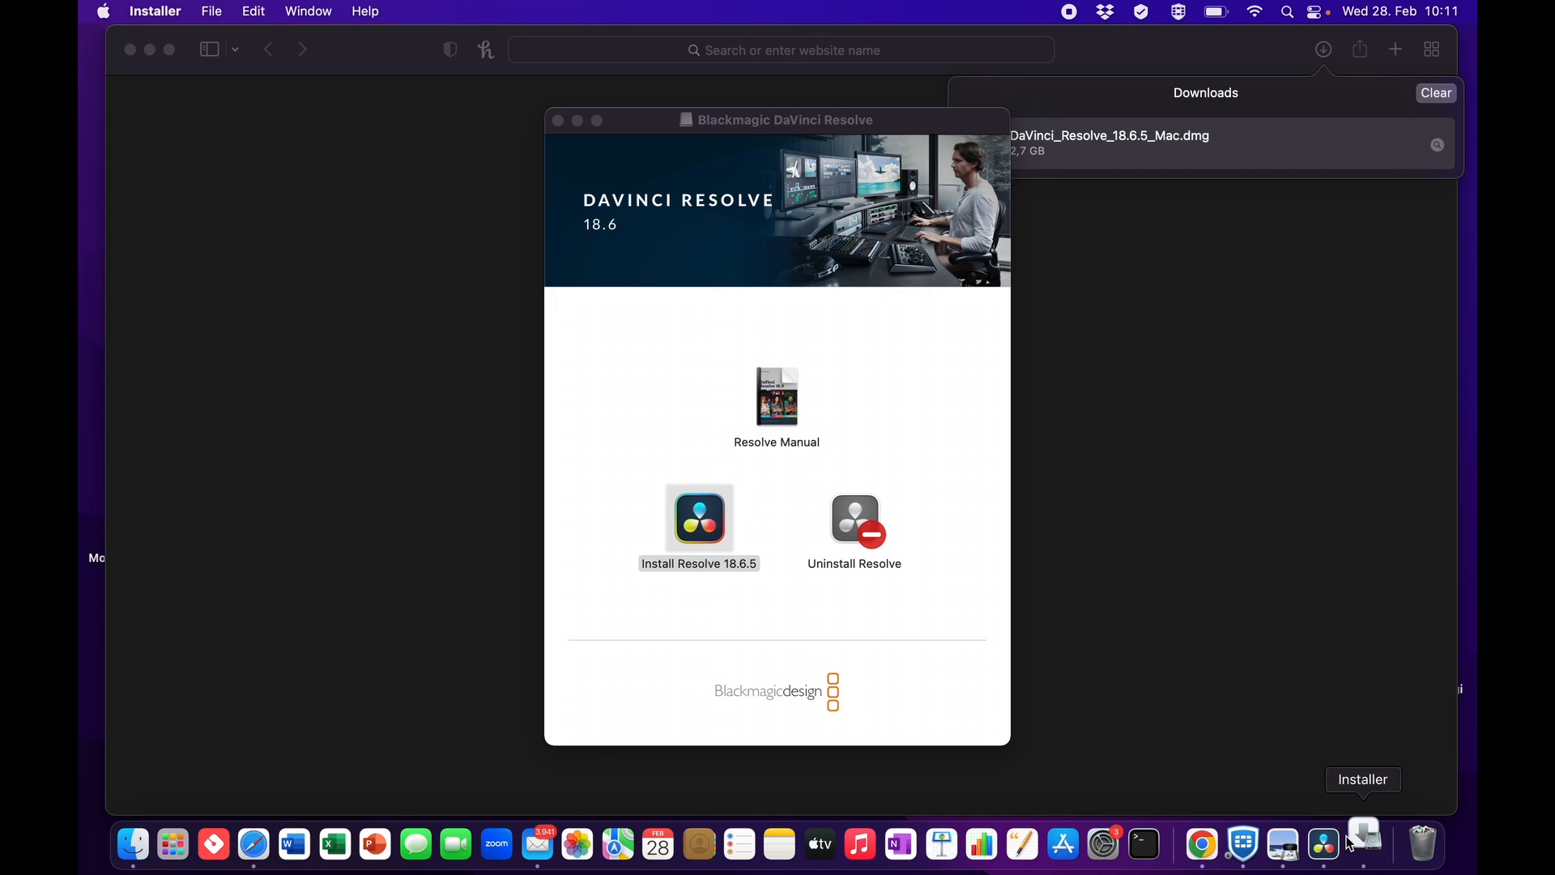
{"action": "mouse_move", "coordinate": [1361, 842]}
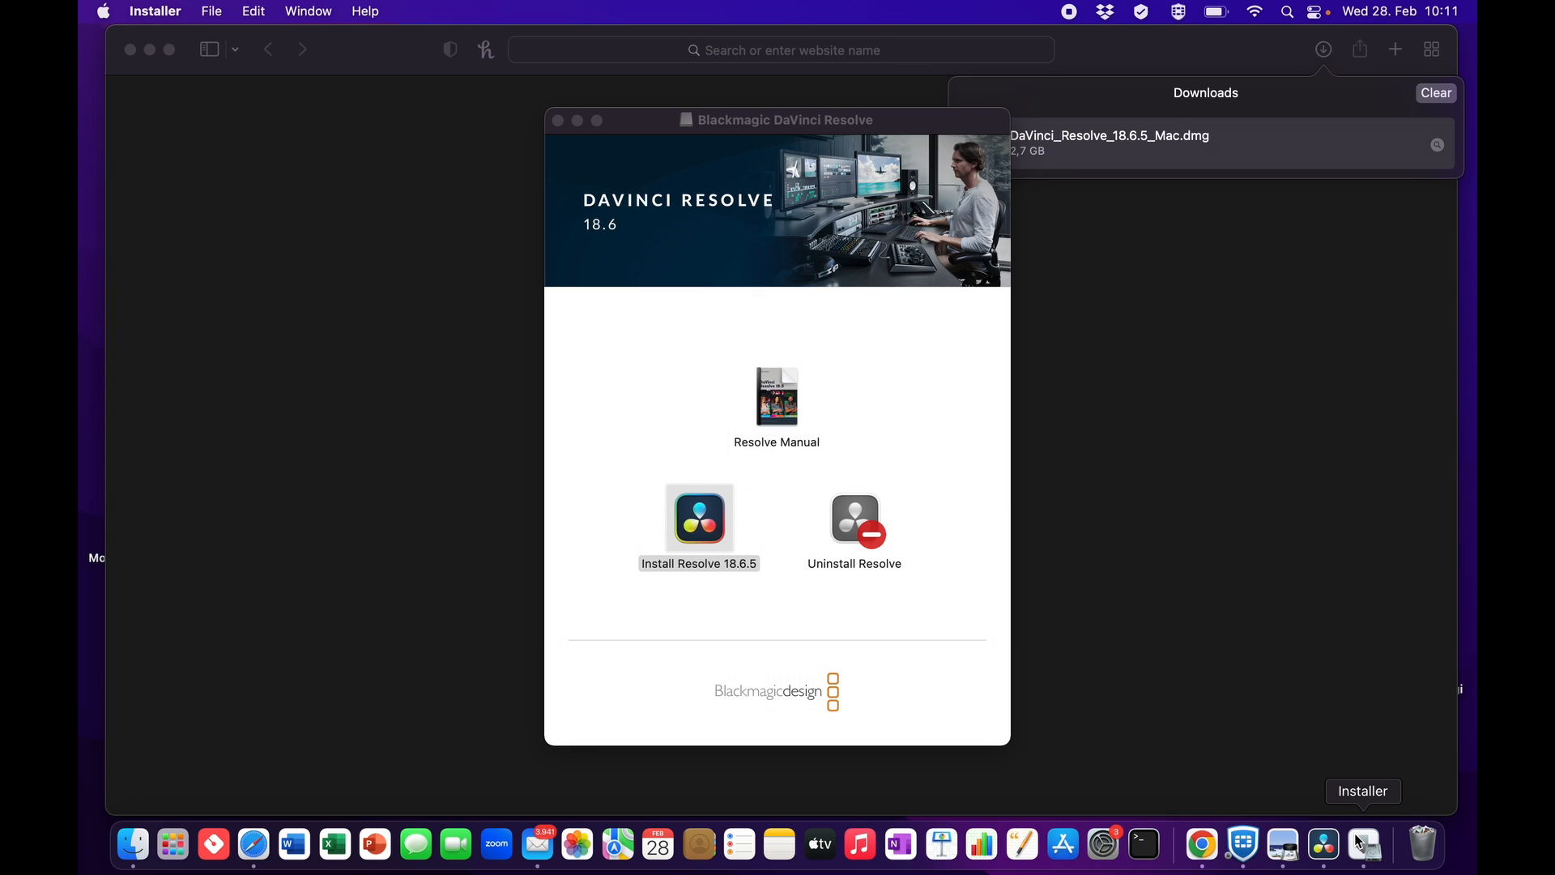
- Open the installer and accept the DaVinci Resolve software licence agreement
{"action": "double_click", "coordinate": [698, 517]}
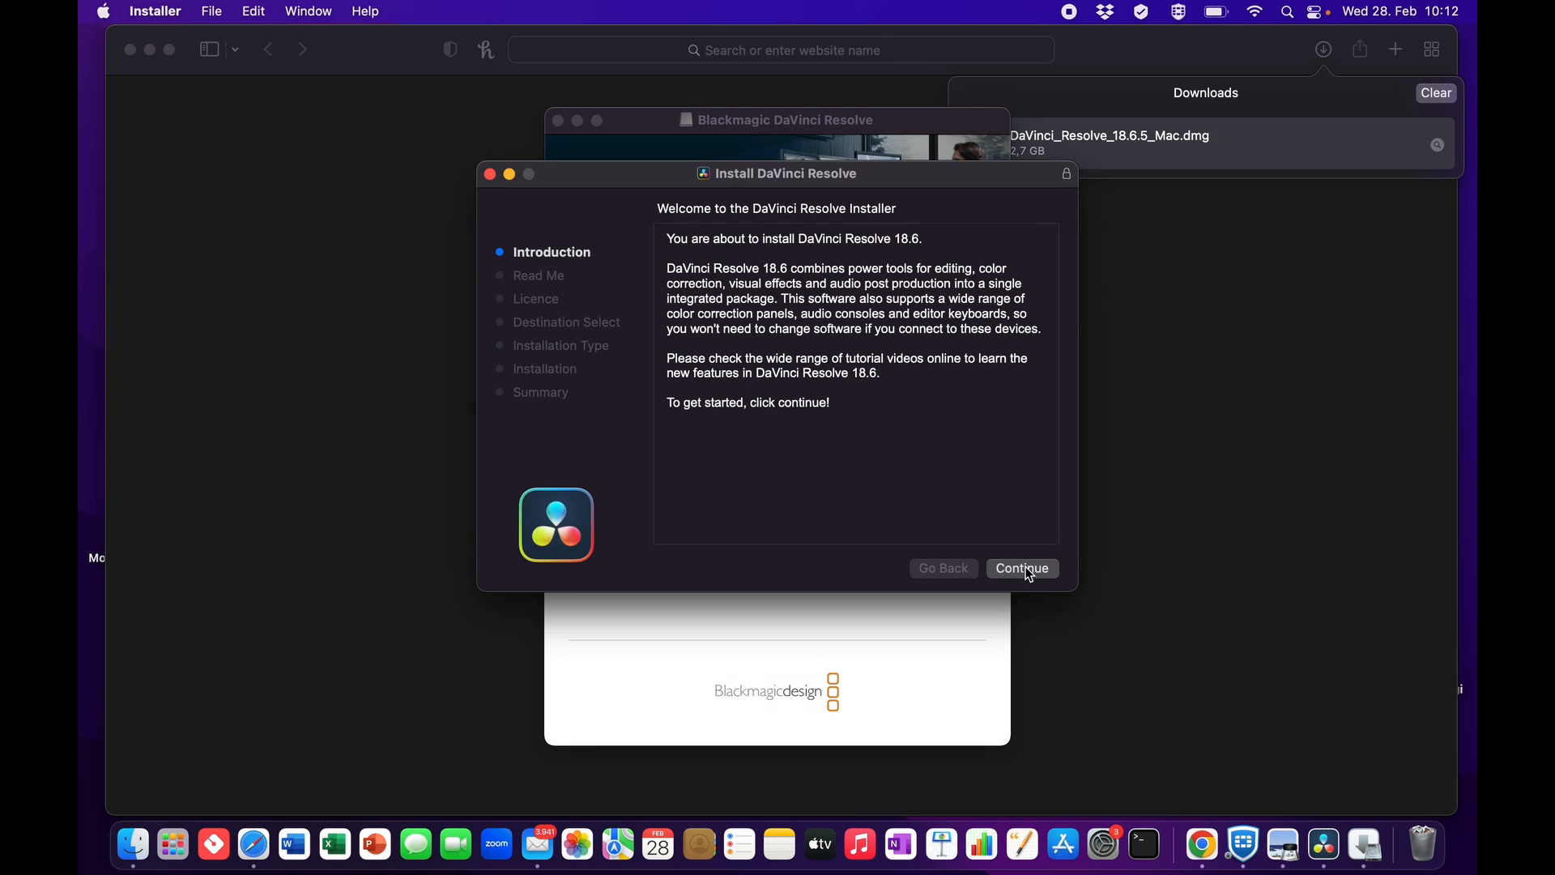
{"action": "left_click", "coordinate": [1021, 567]}
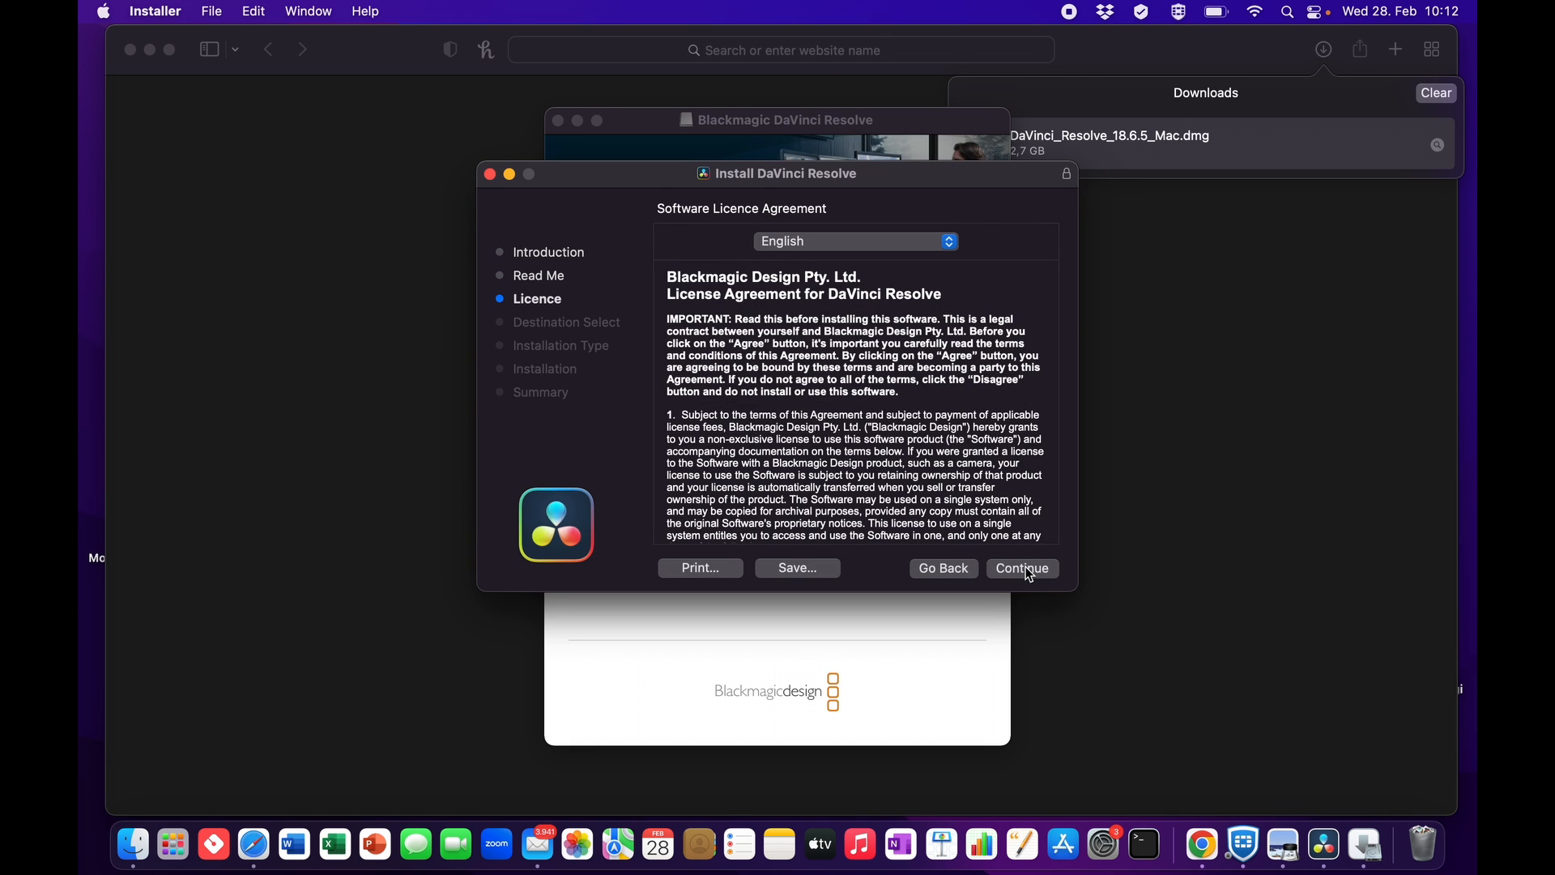
{"action": "left_click", "coordinate": [1022, 568]}
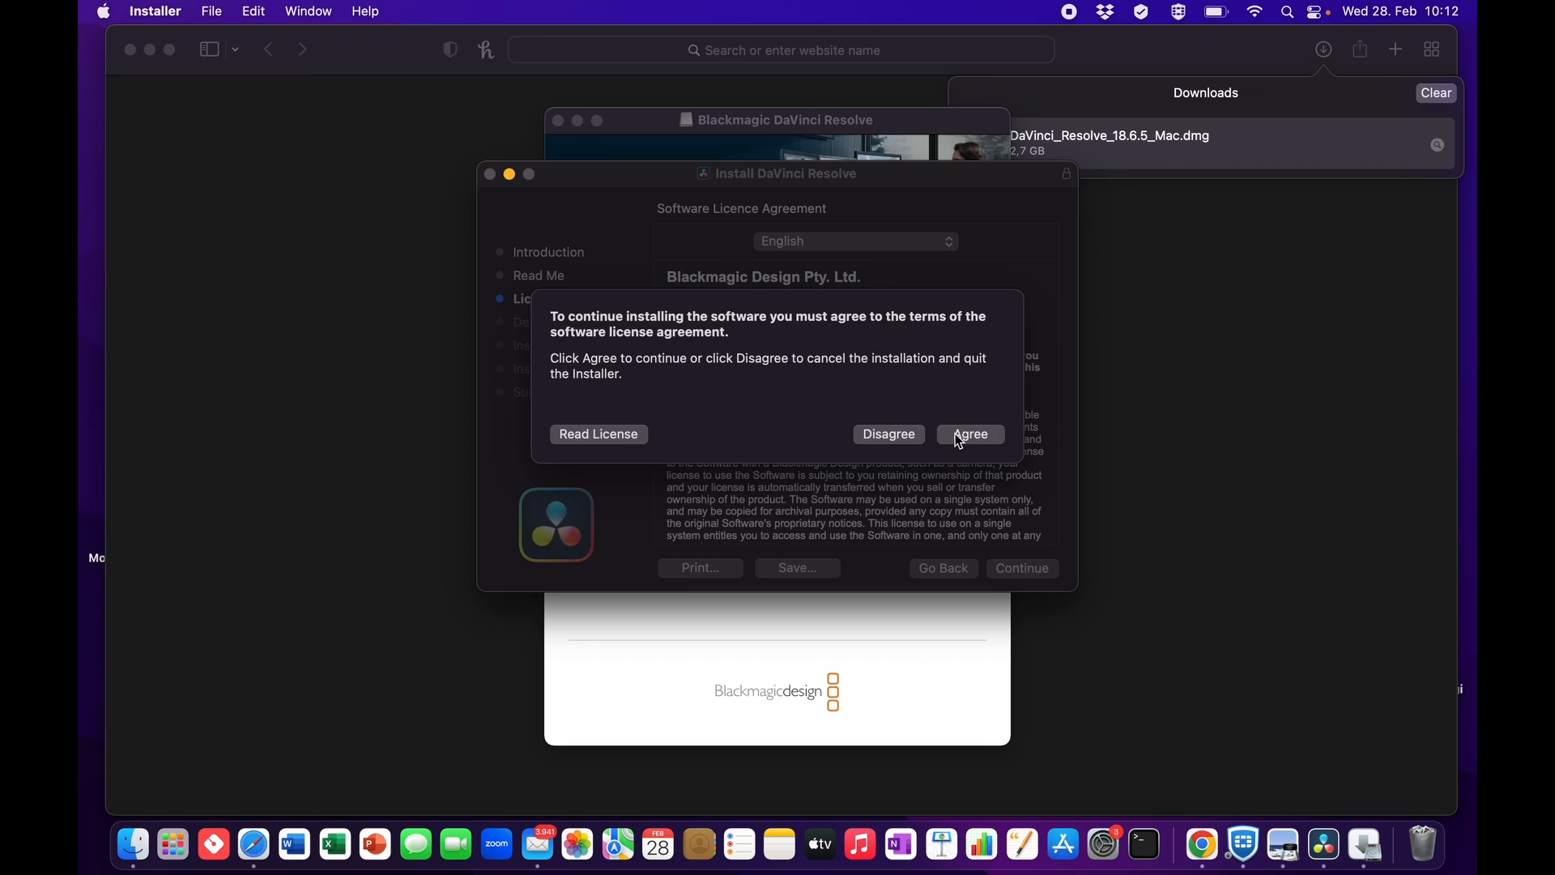
{"action": "left_click", "coordinate": [968, 434]}
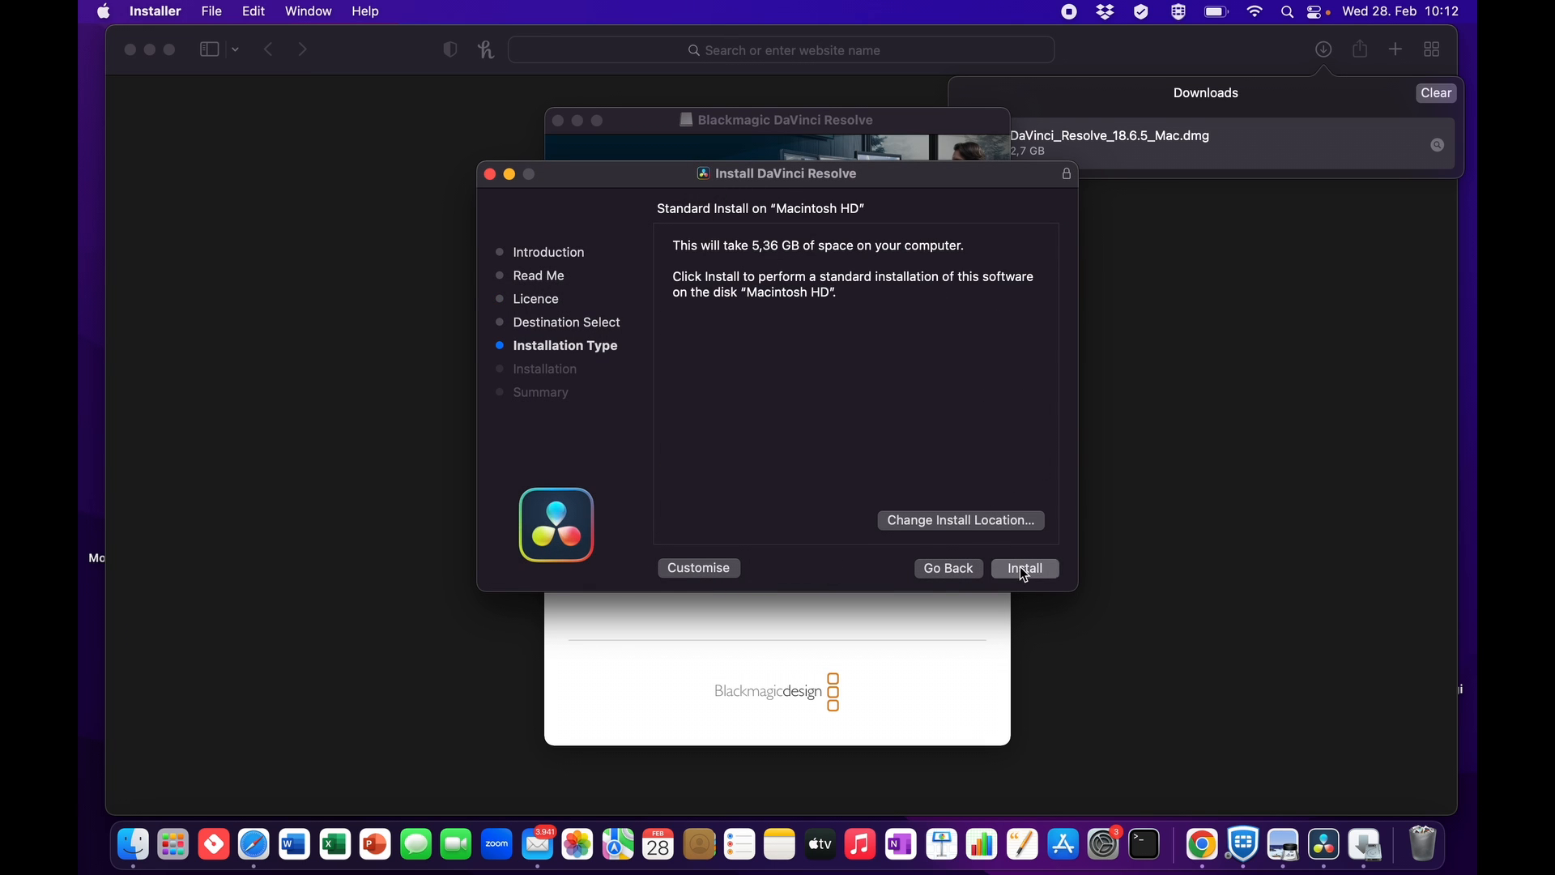
- Install on Macintosh HD with the admin password, then move the installer to the Bin
{"action": "left_click", "coordinate": [1023, 567]}
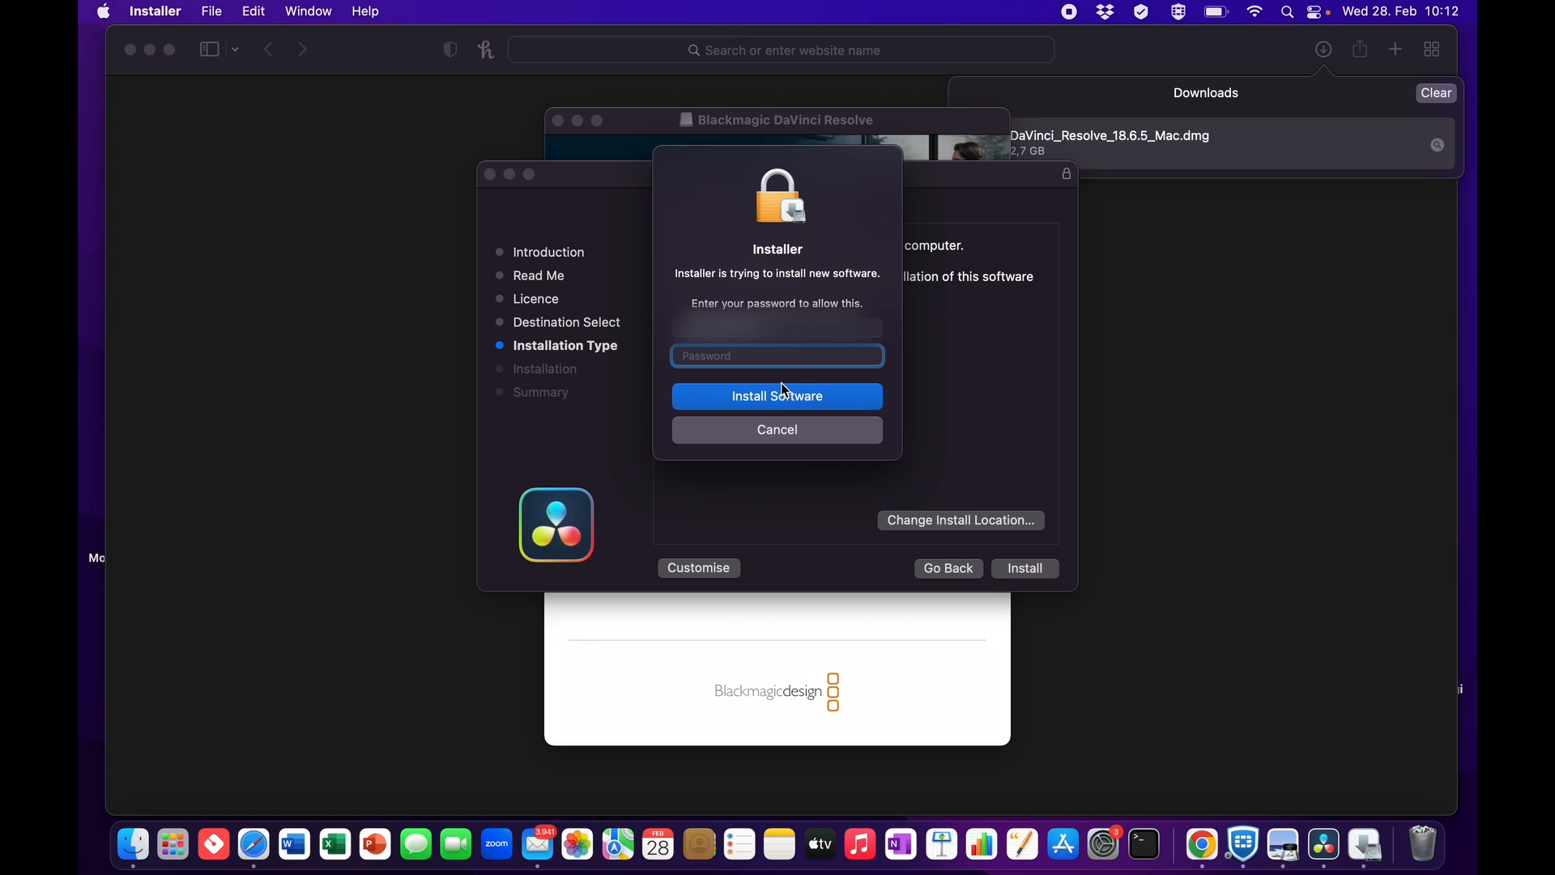
{"action": "type", "text": "password"}
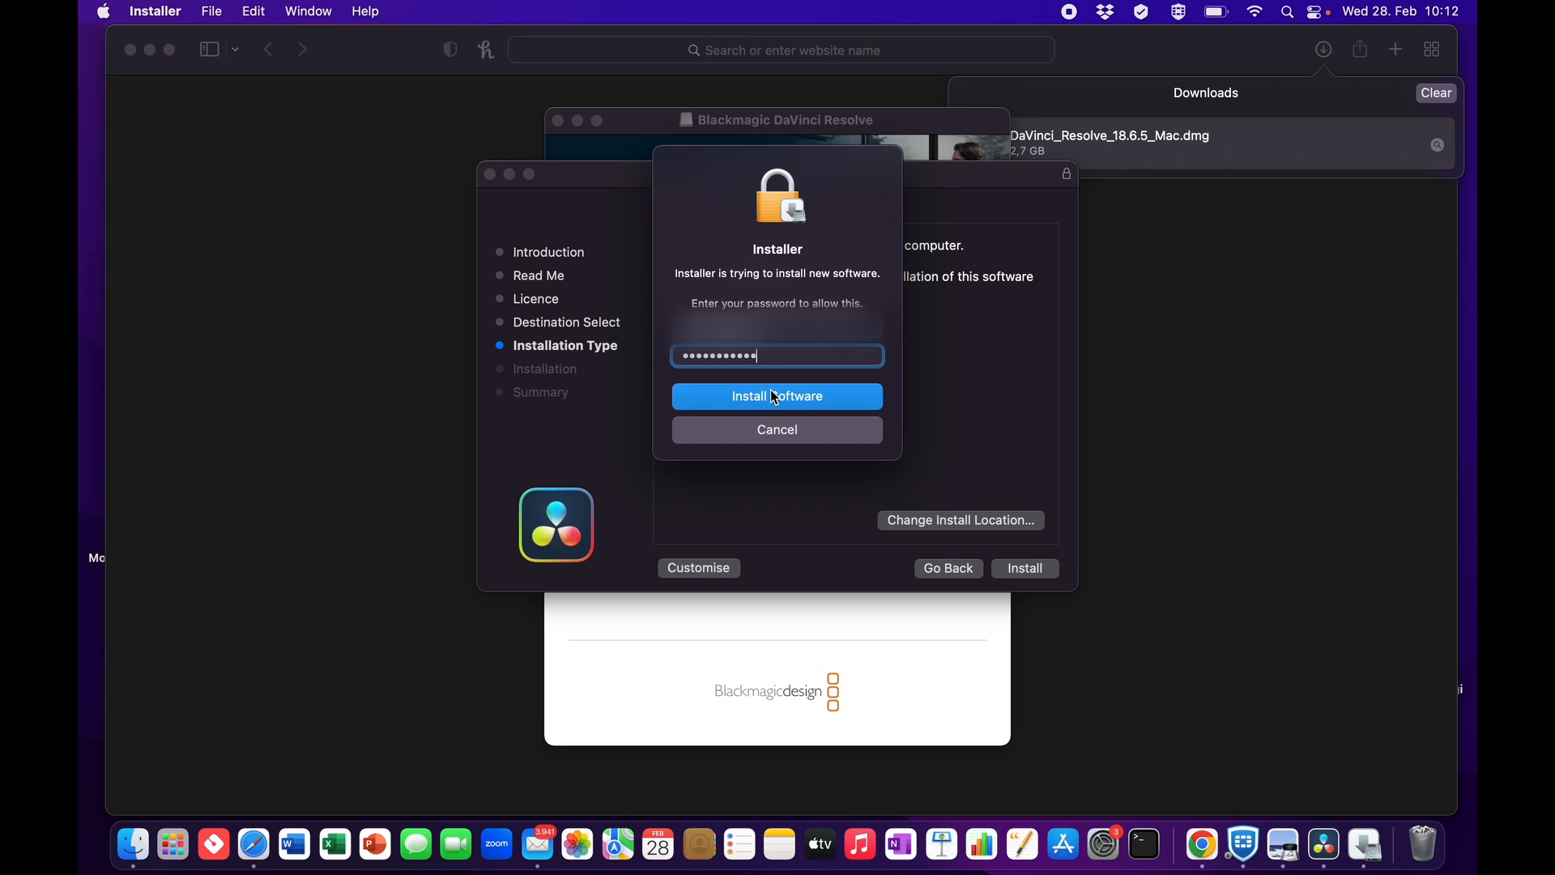
{"action": "left_click", "coordinate": [776, 396]}
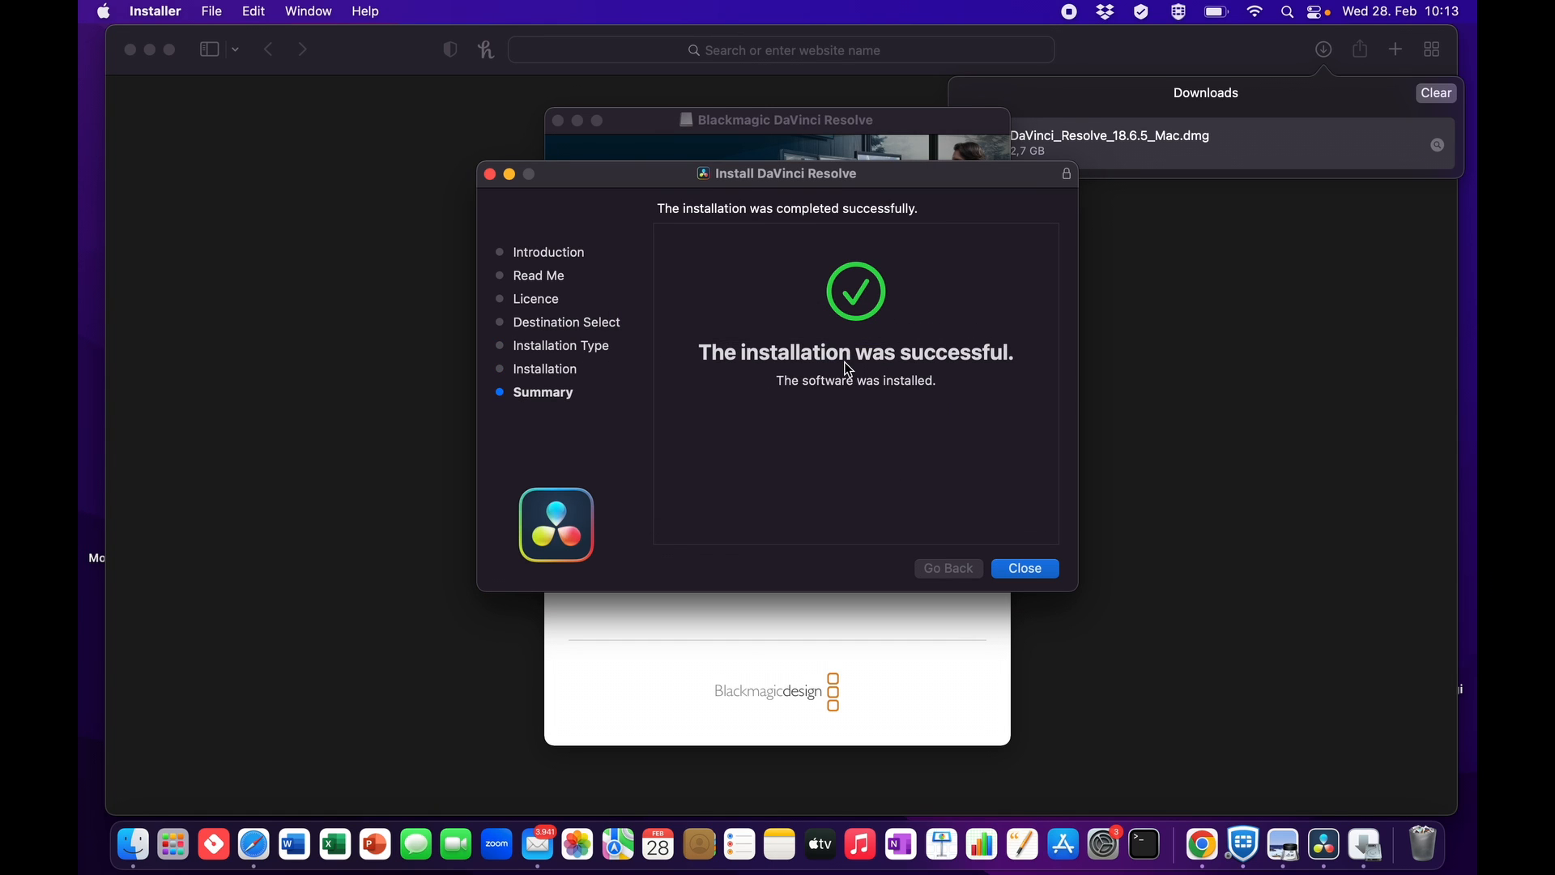
{"action": "mouse_move", "coordinate": [715, 361]}
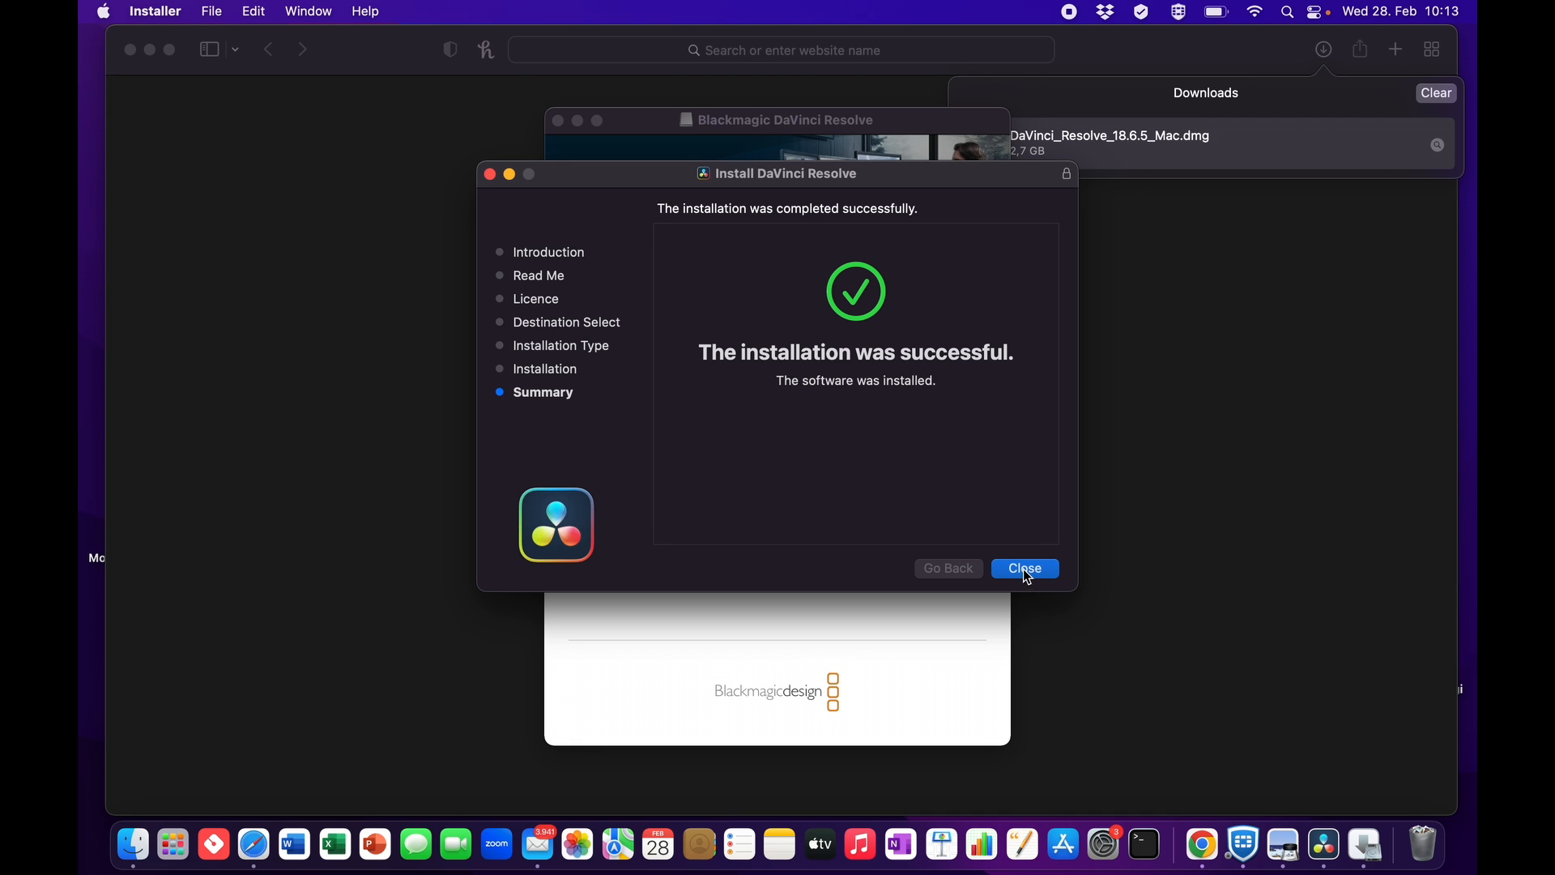
{"action": "left_click", "coordinate": [1024, 567]}
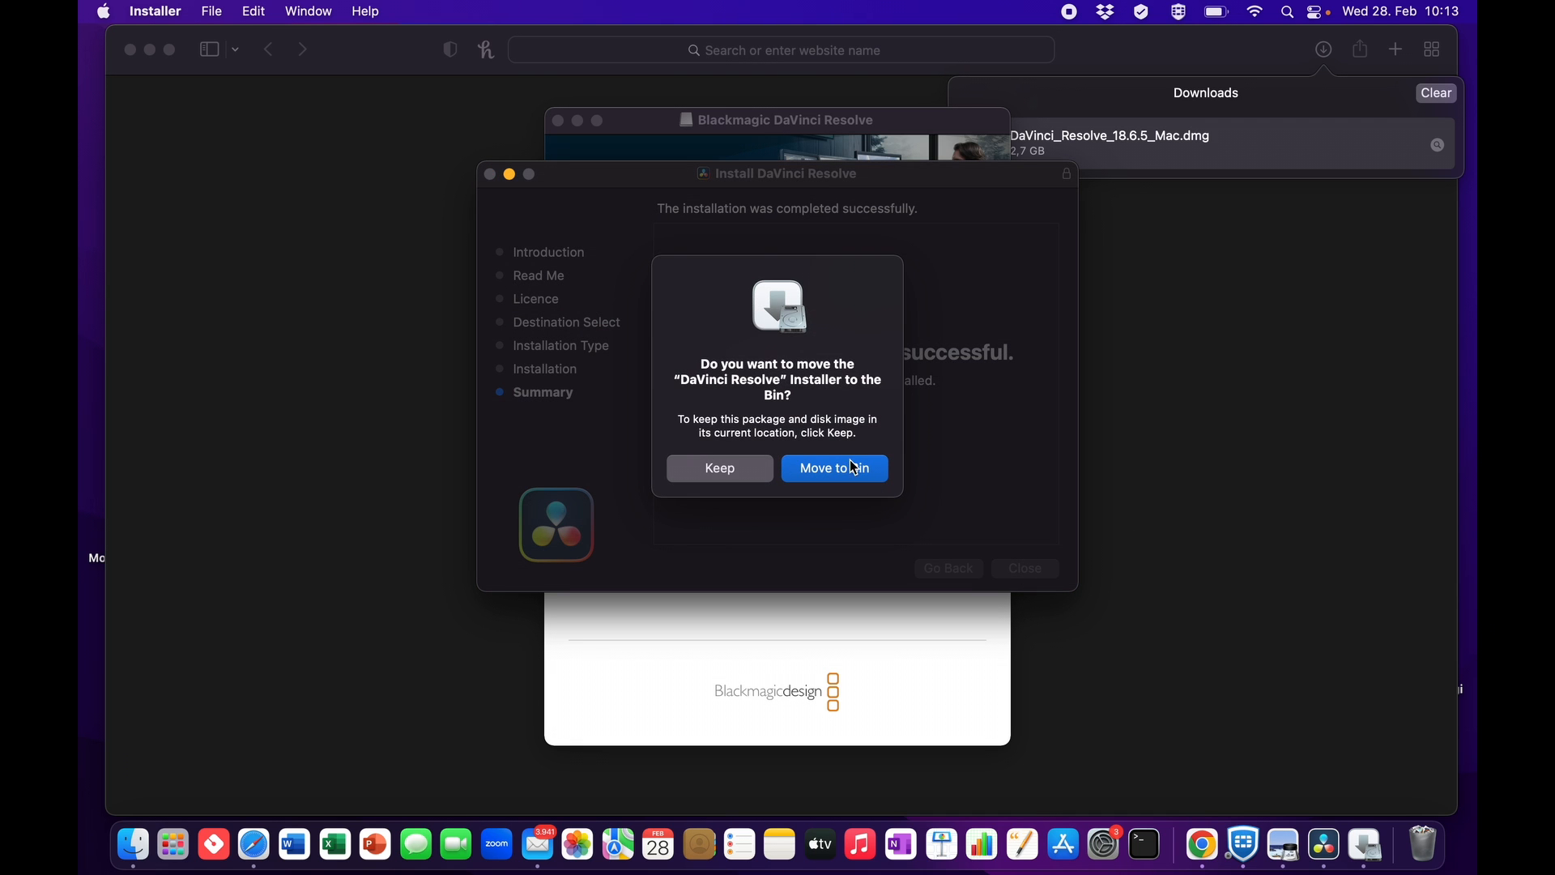
{"action": "left_click", "coordinate": [833, 467]}
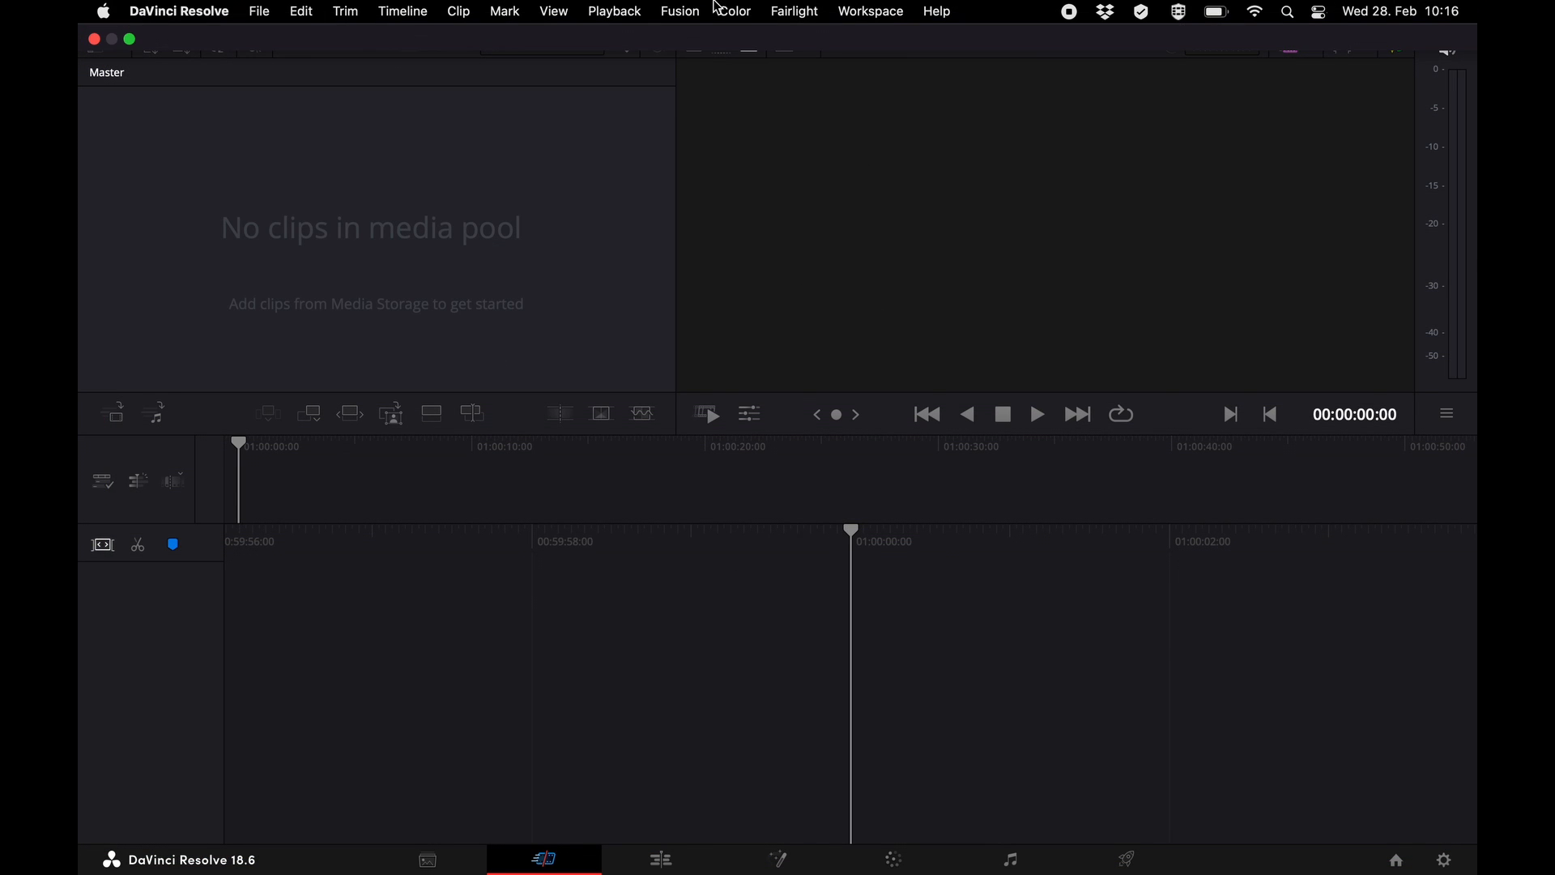
- Open About DaVinci Resolve to confirm version 18.6.5 Build 7
{"action": "left_click", "coordinate": [178, 11]}
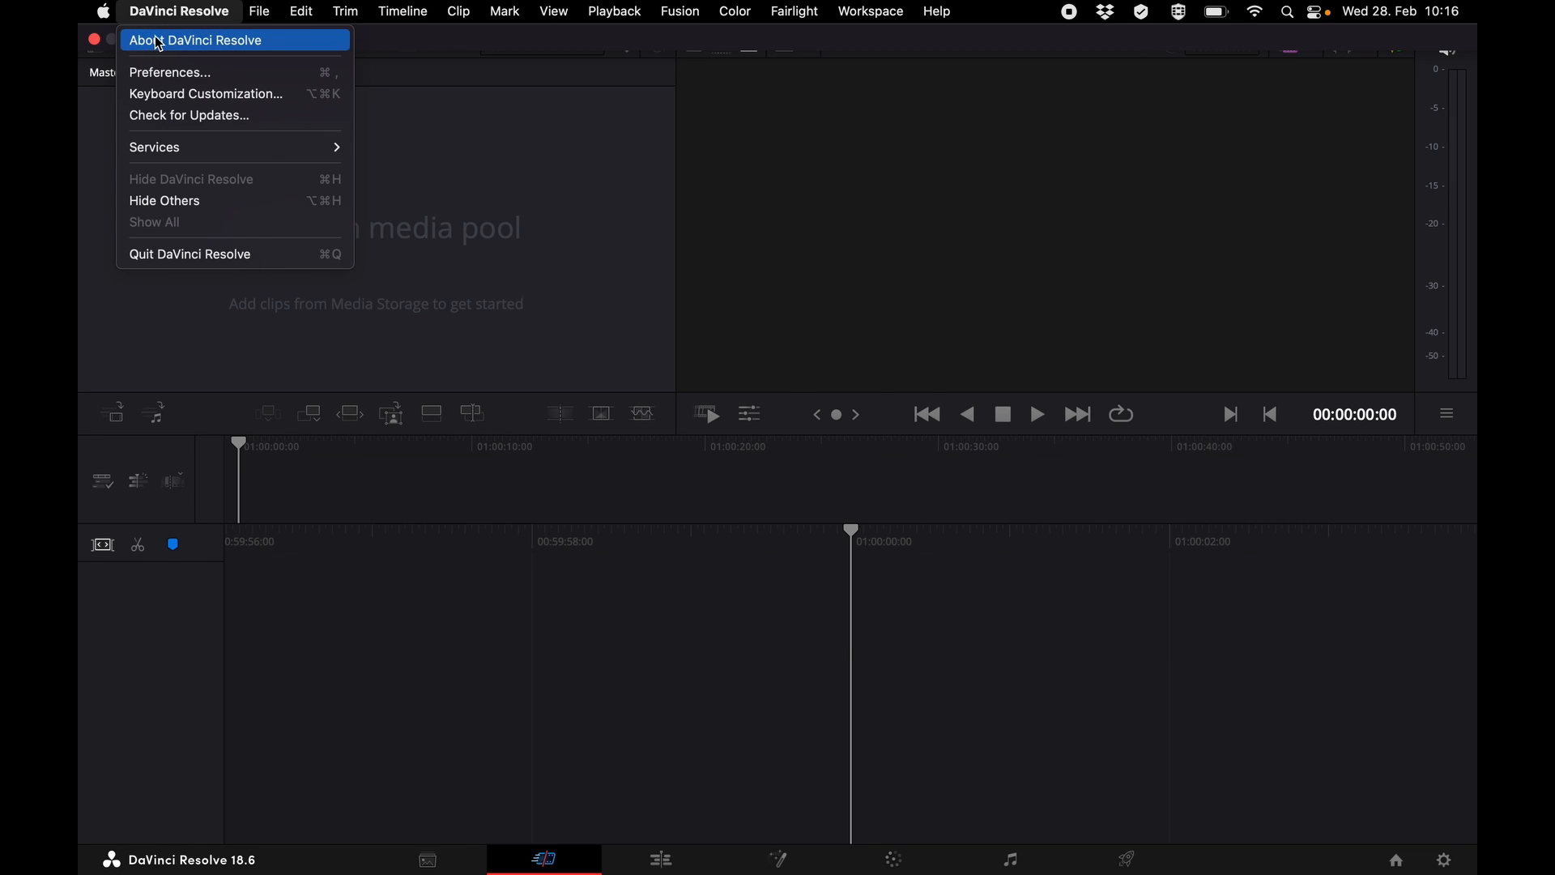
{"action": "left_click", "coordinate": [195, 40]}
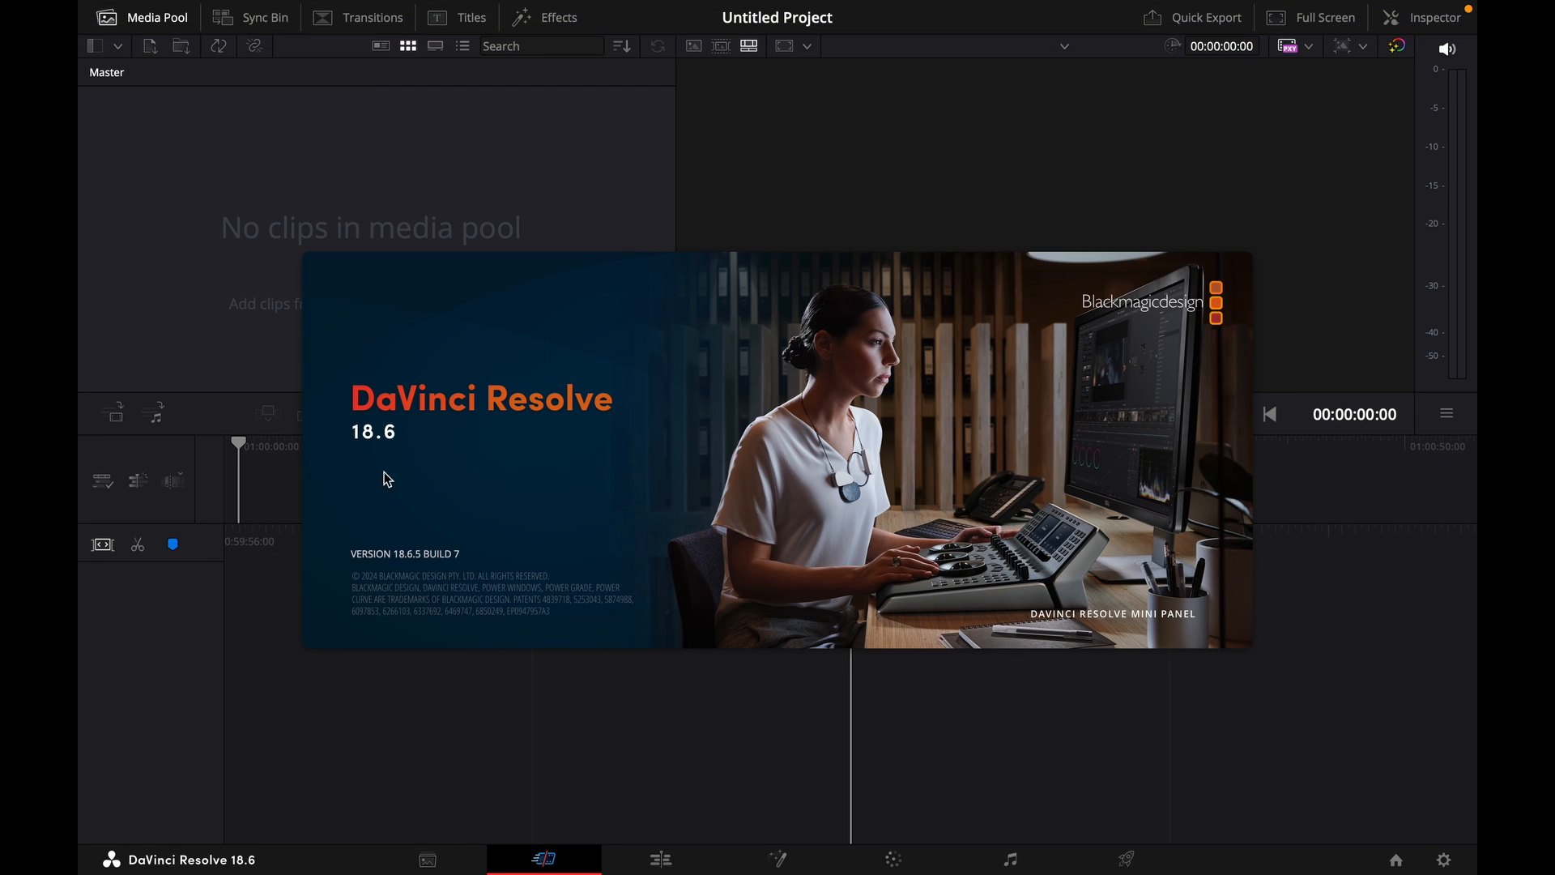
{"action": "mouse_move", "coordinate": [362, 450]}
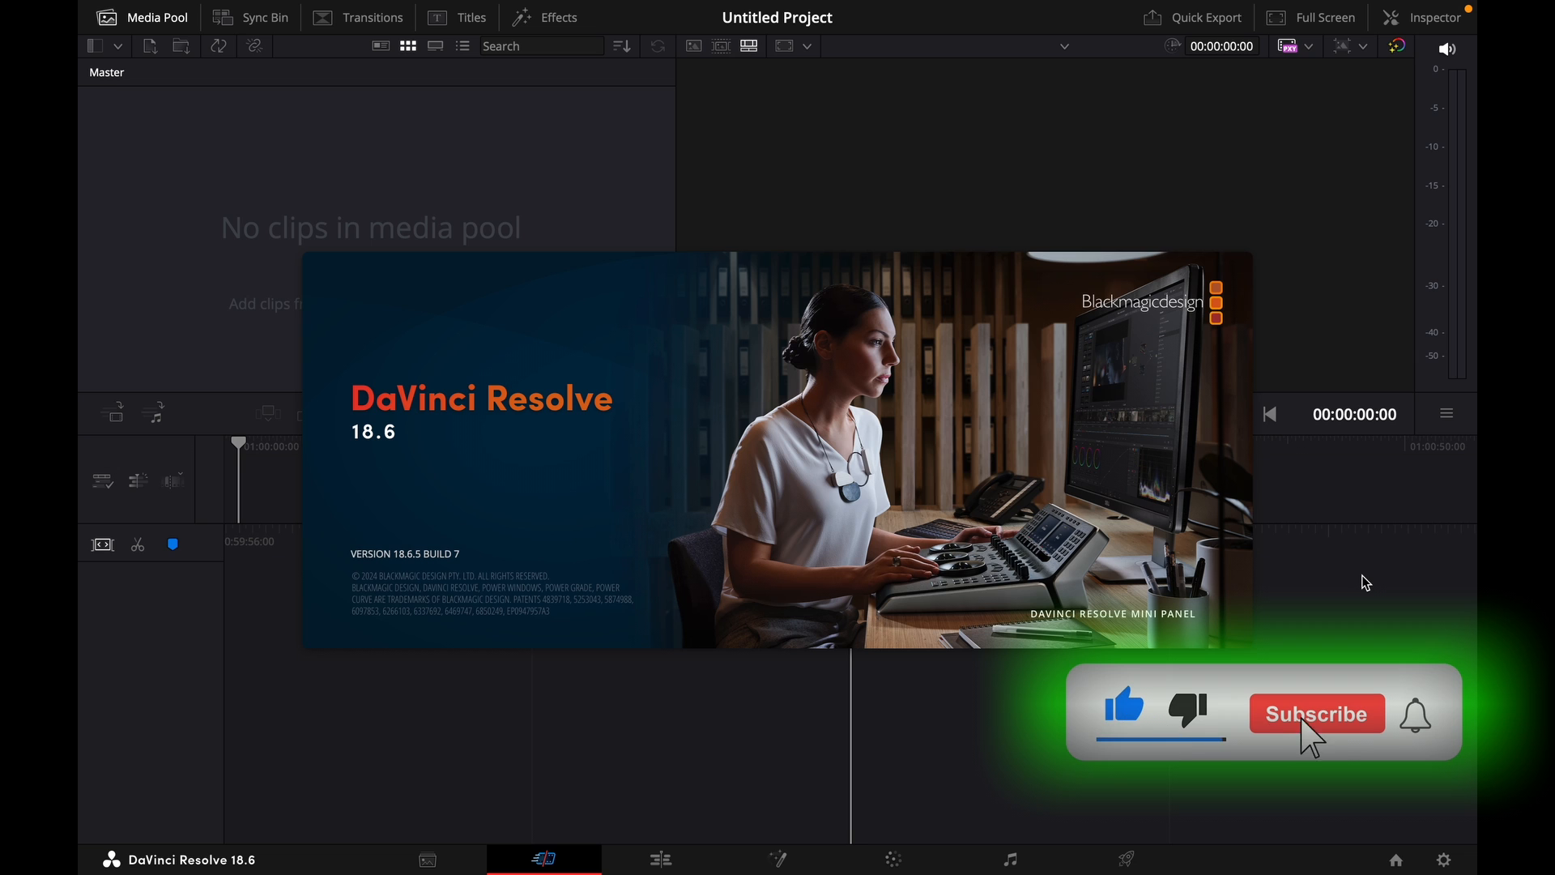
{"action": "left_click", "coordinate": [1316, 712]}
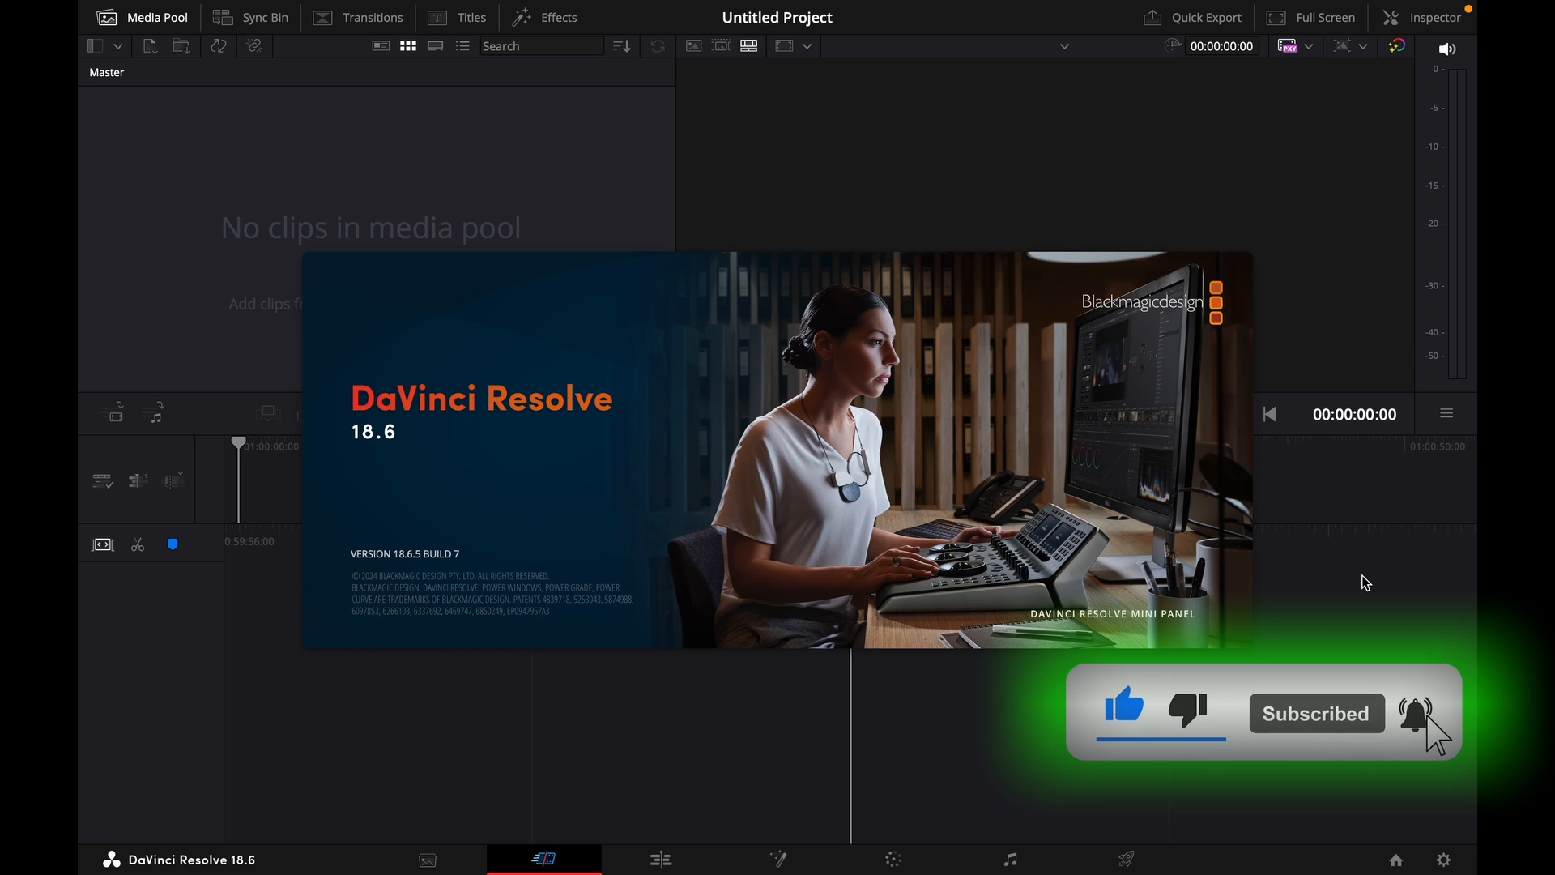